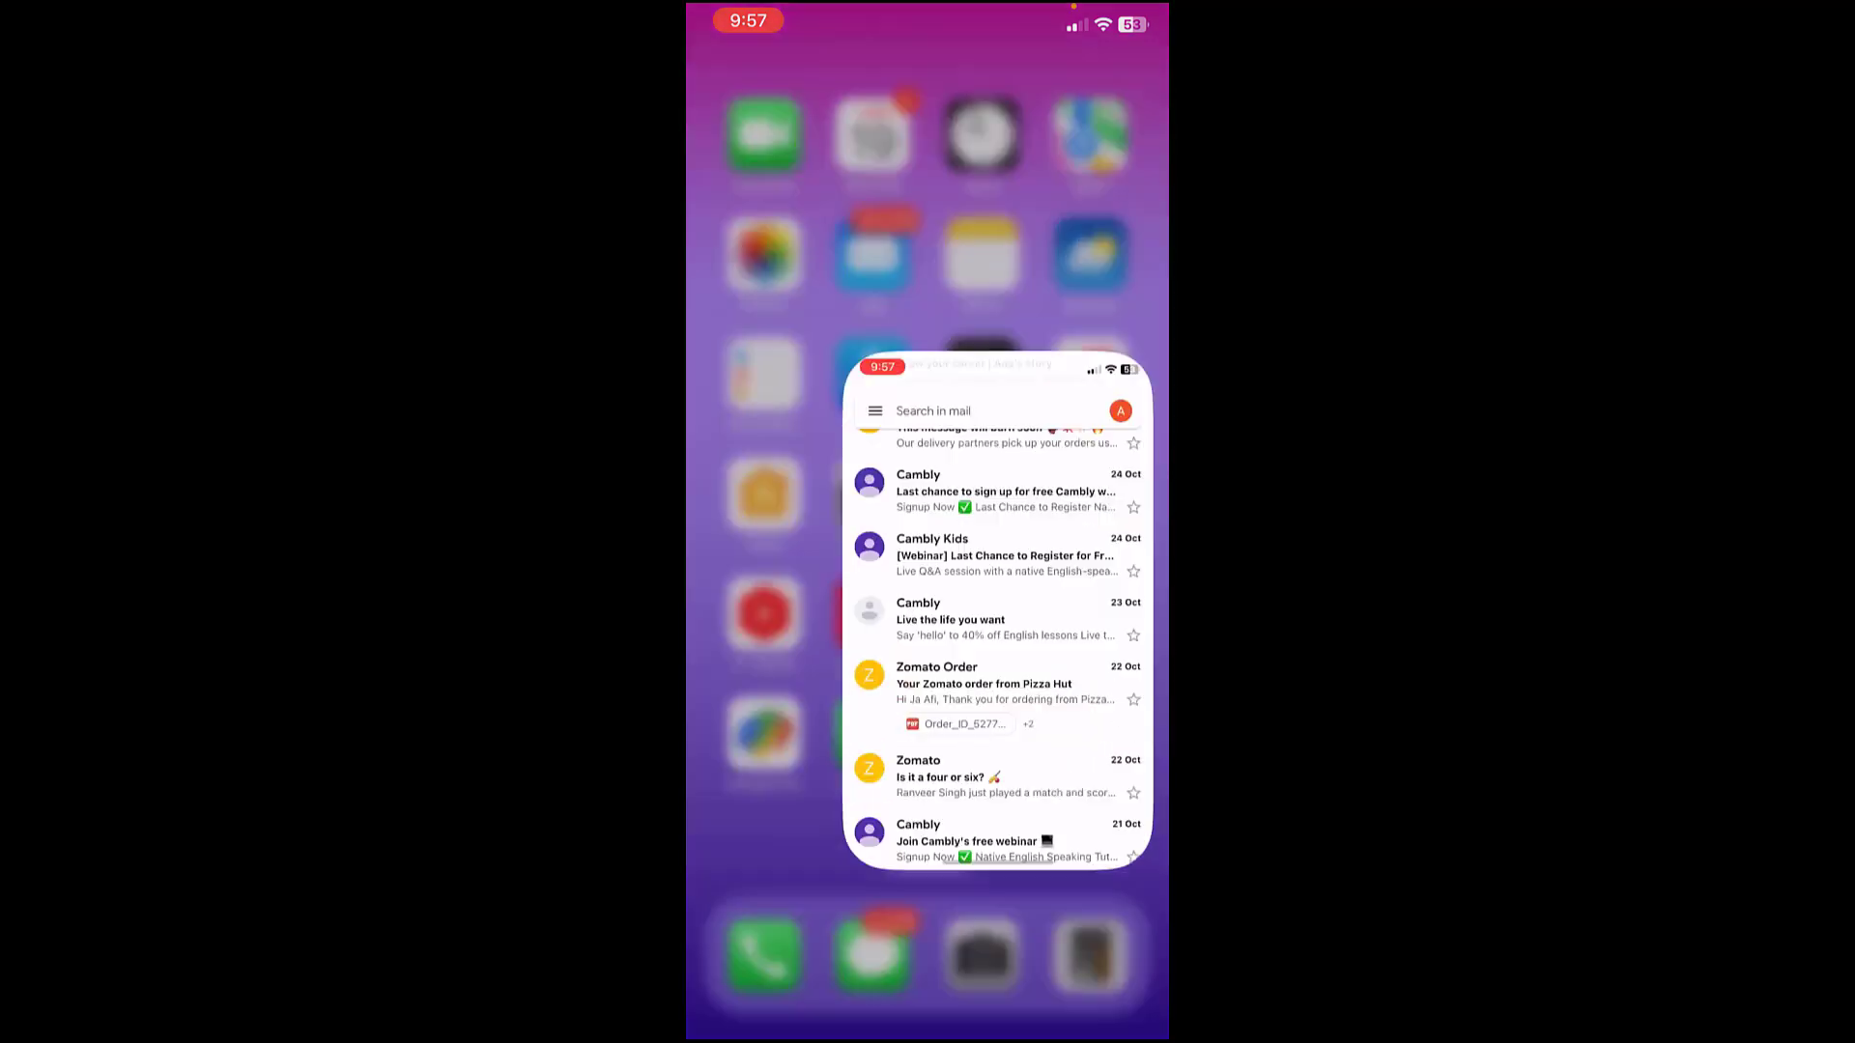
Return to Gmail full screen and reach Settings through the folder menu.
click(993, 614)
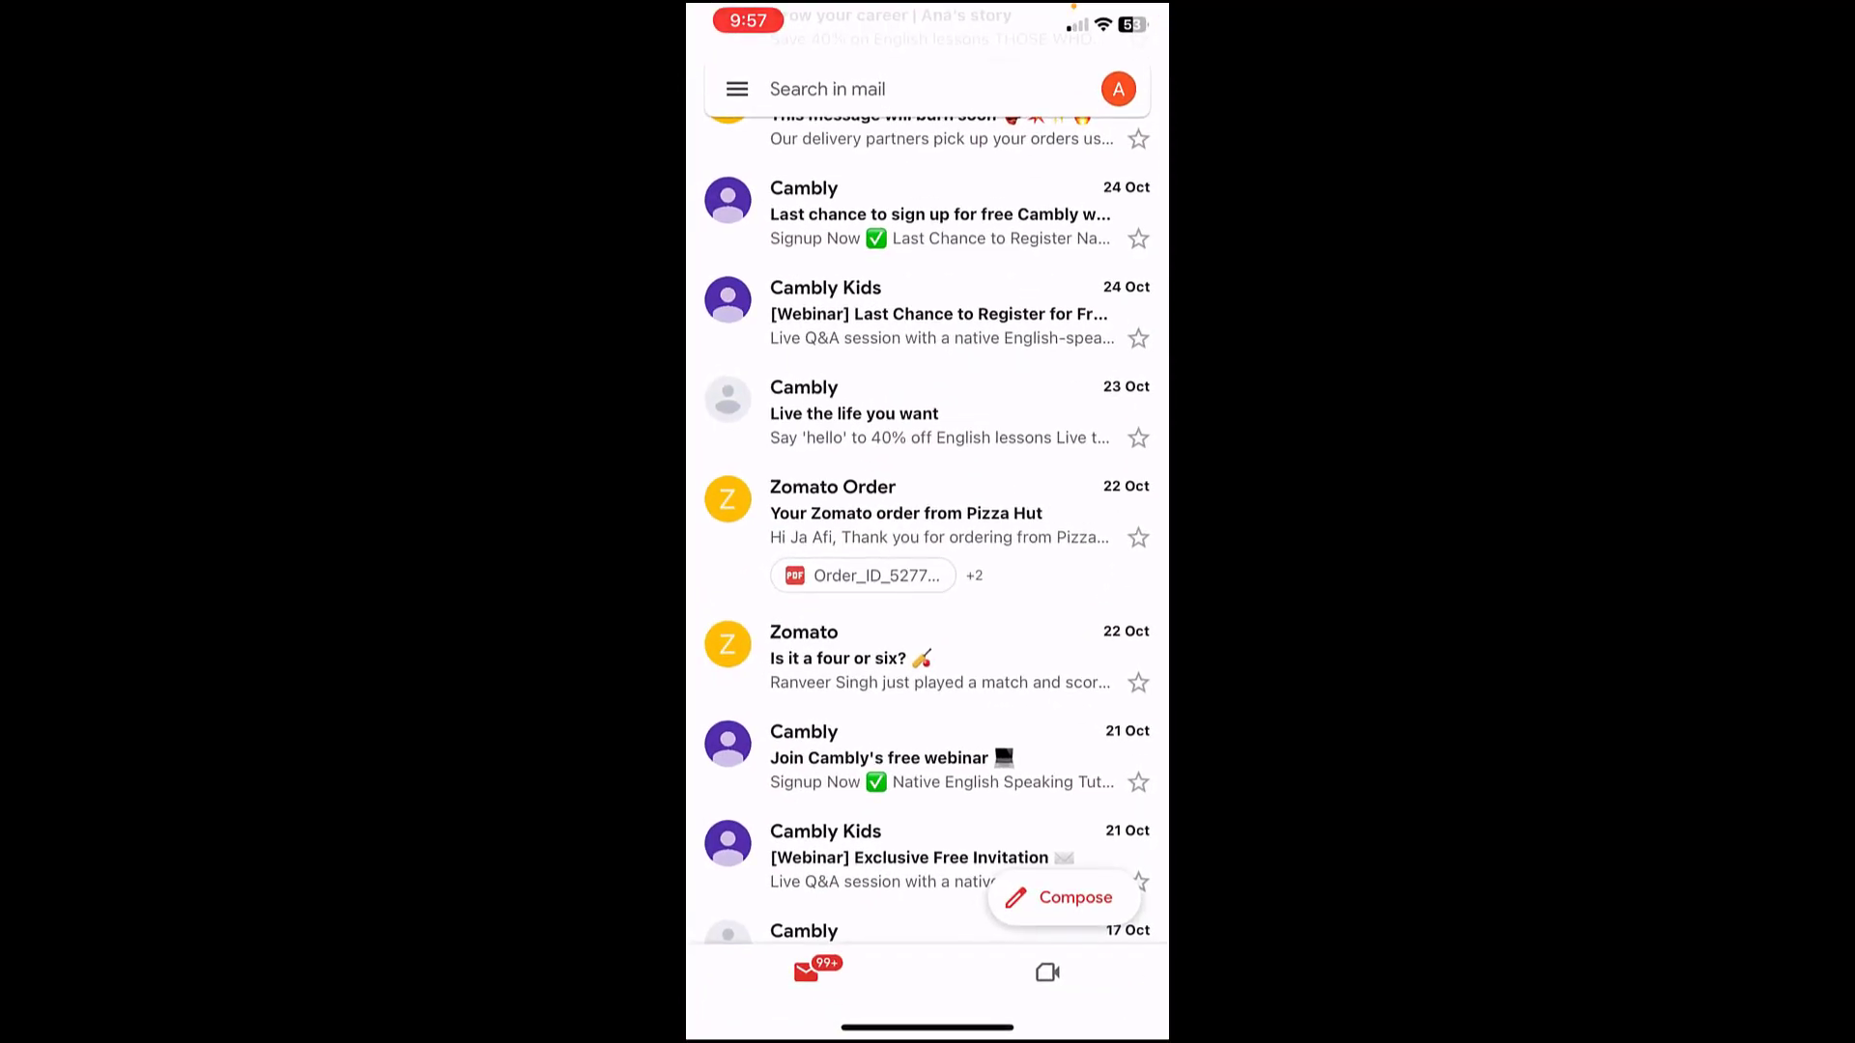
click(736, 89)
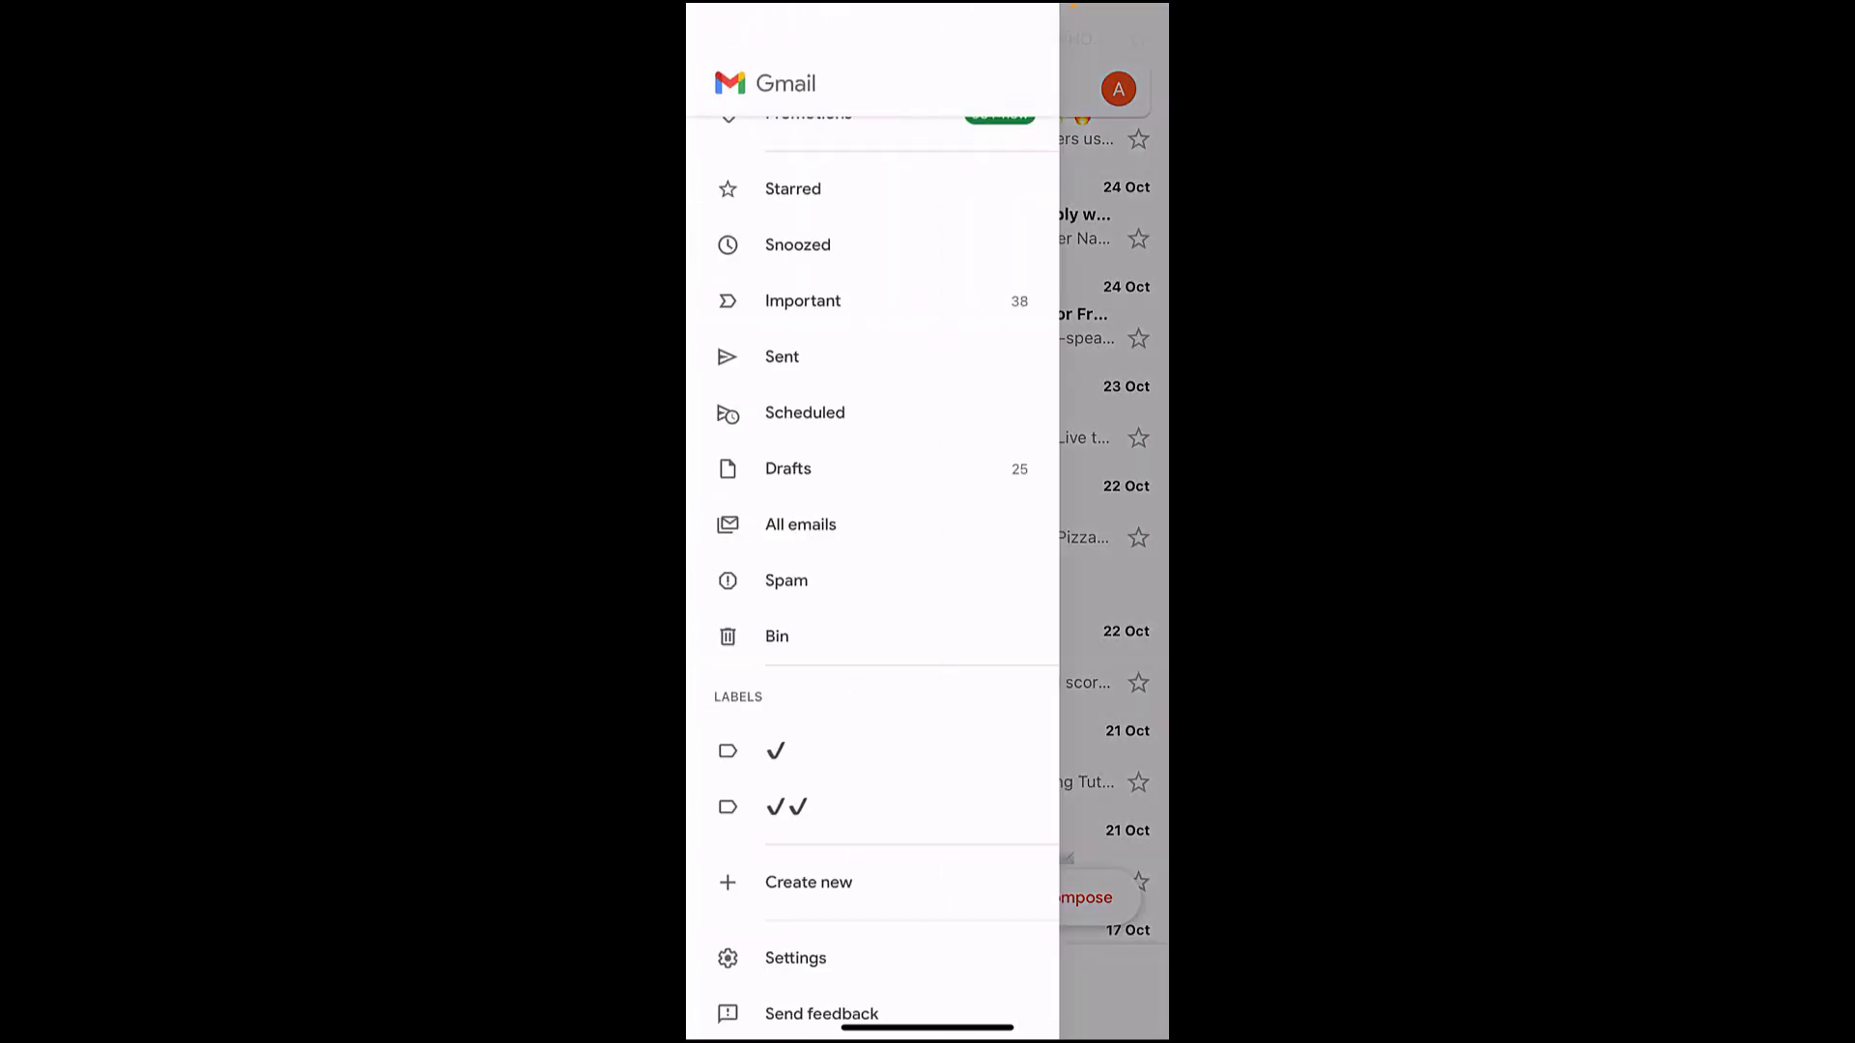
scroll(down, 3)
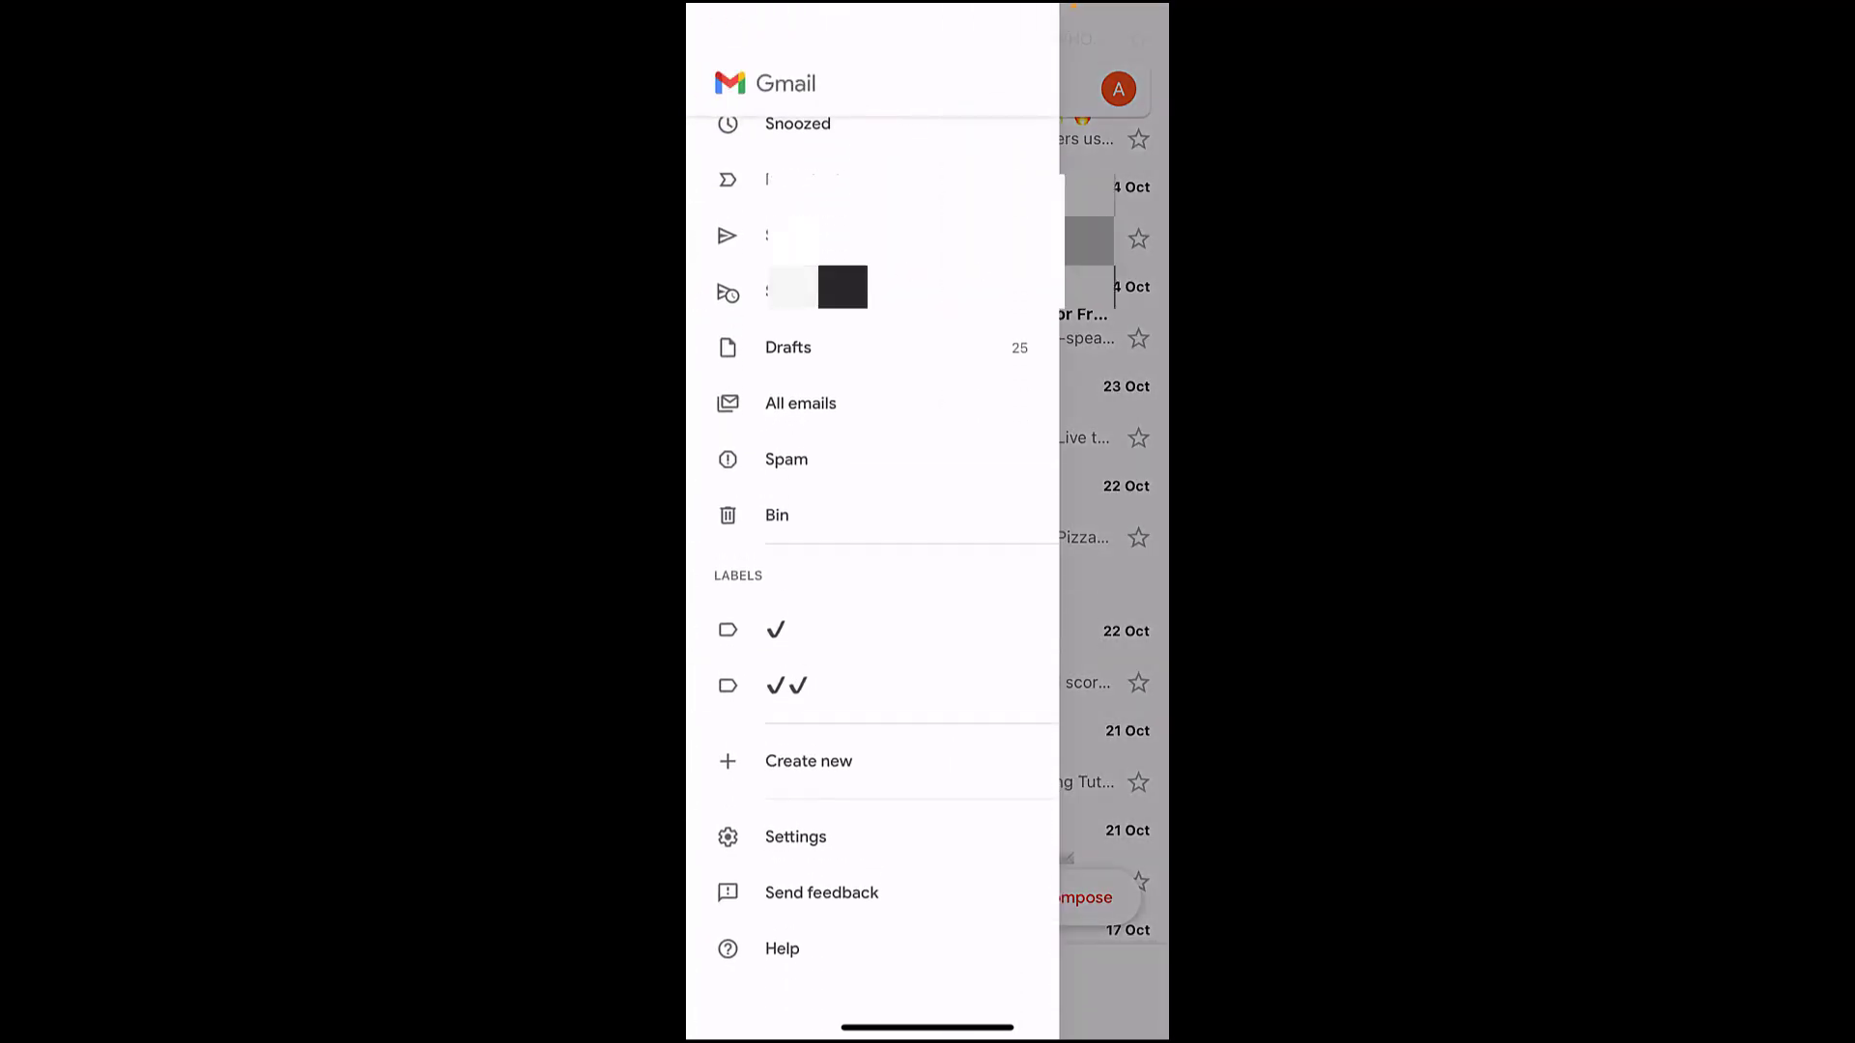
click(794, 837)
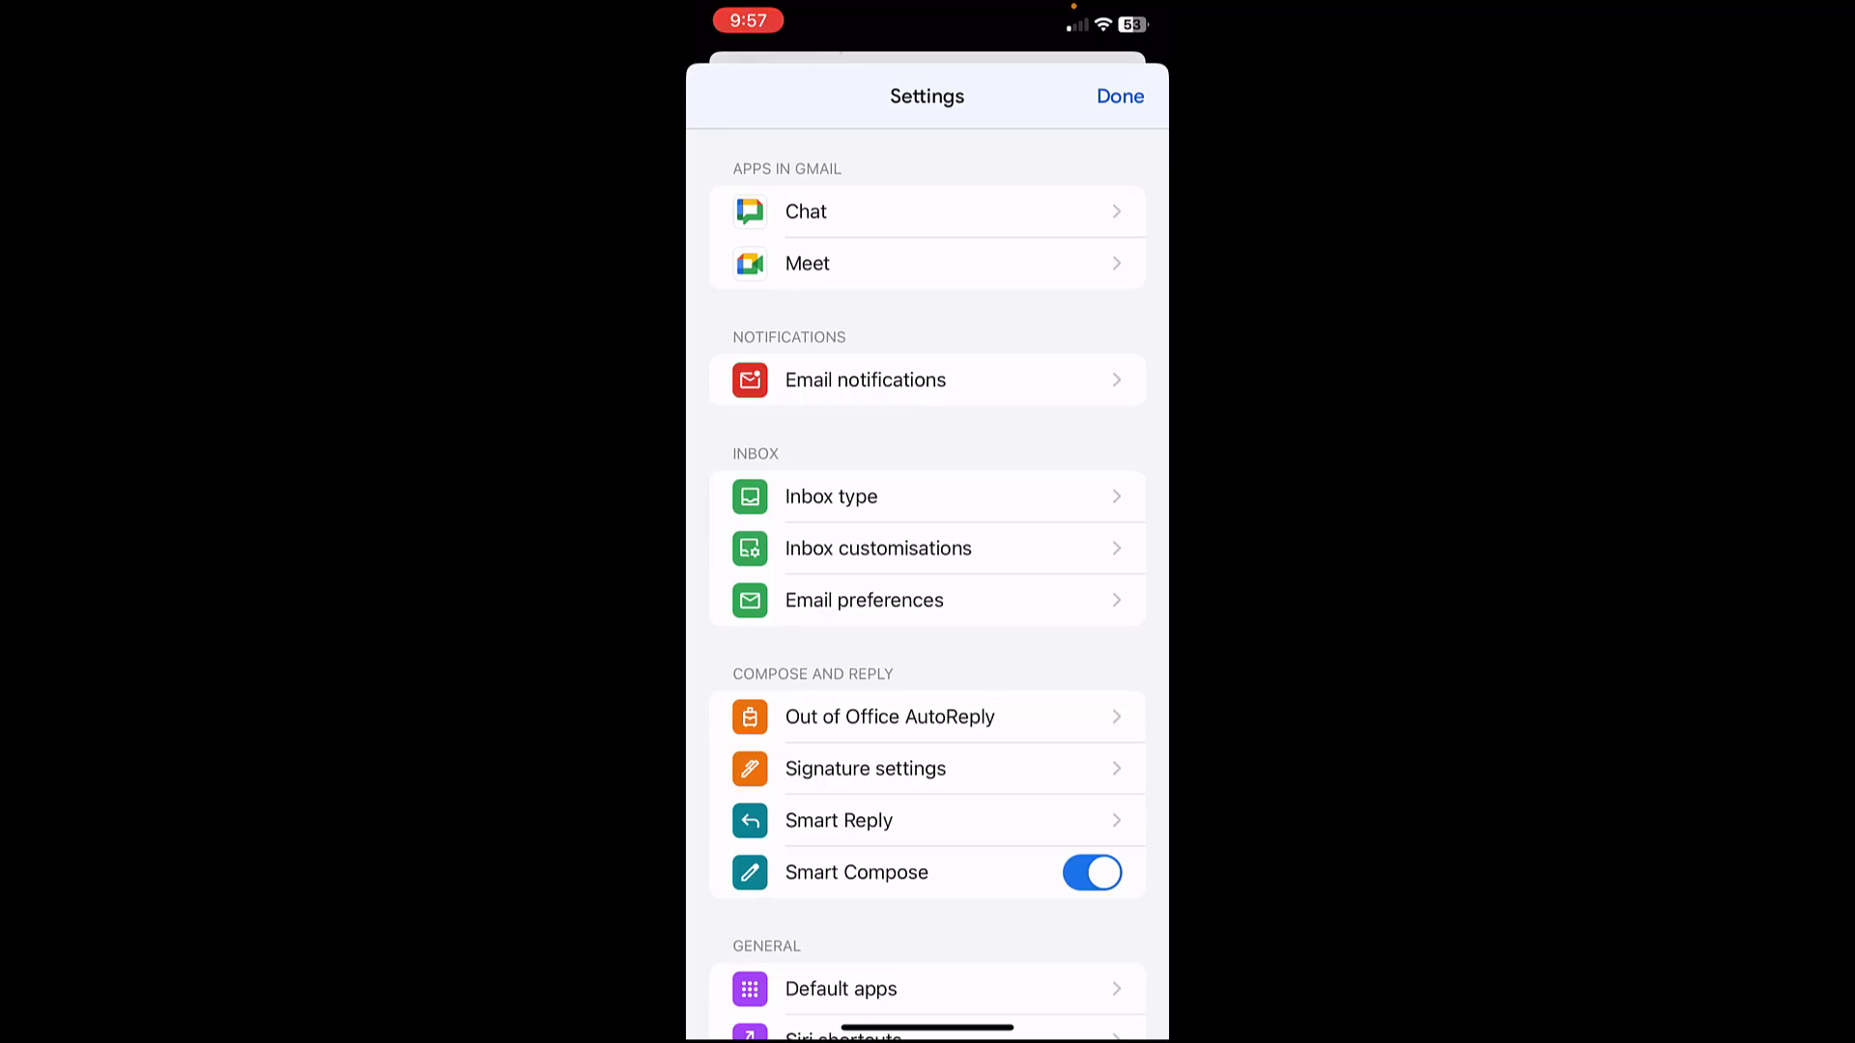
Switch on the Out of Office AutoReply toggle in Settings.
click(889, 717)
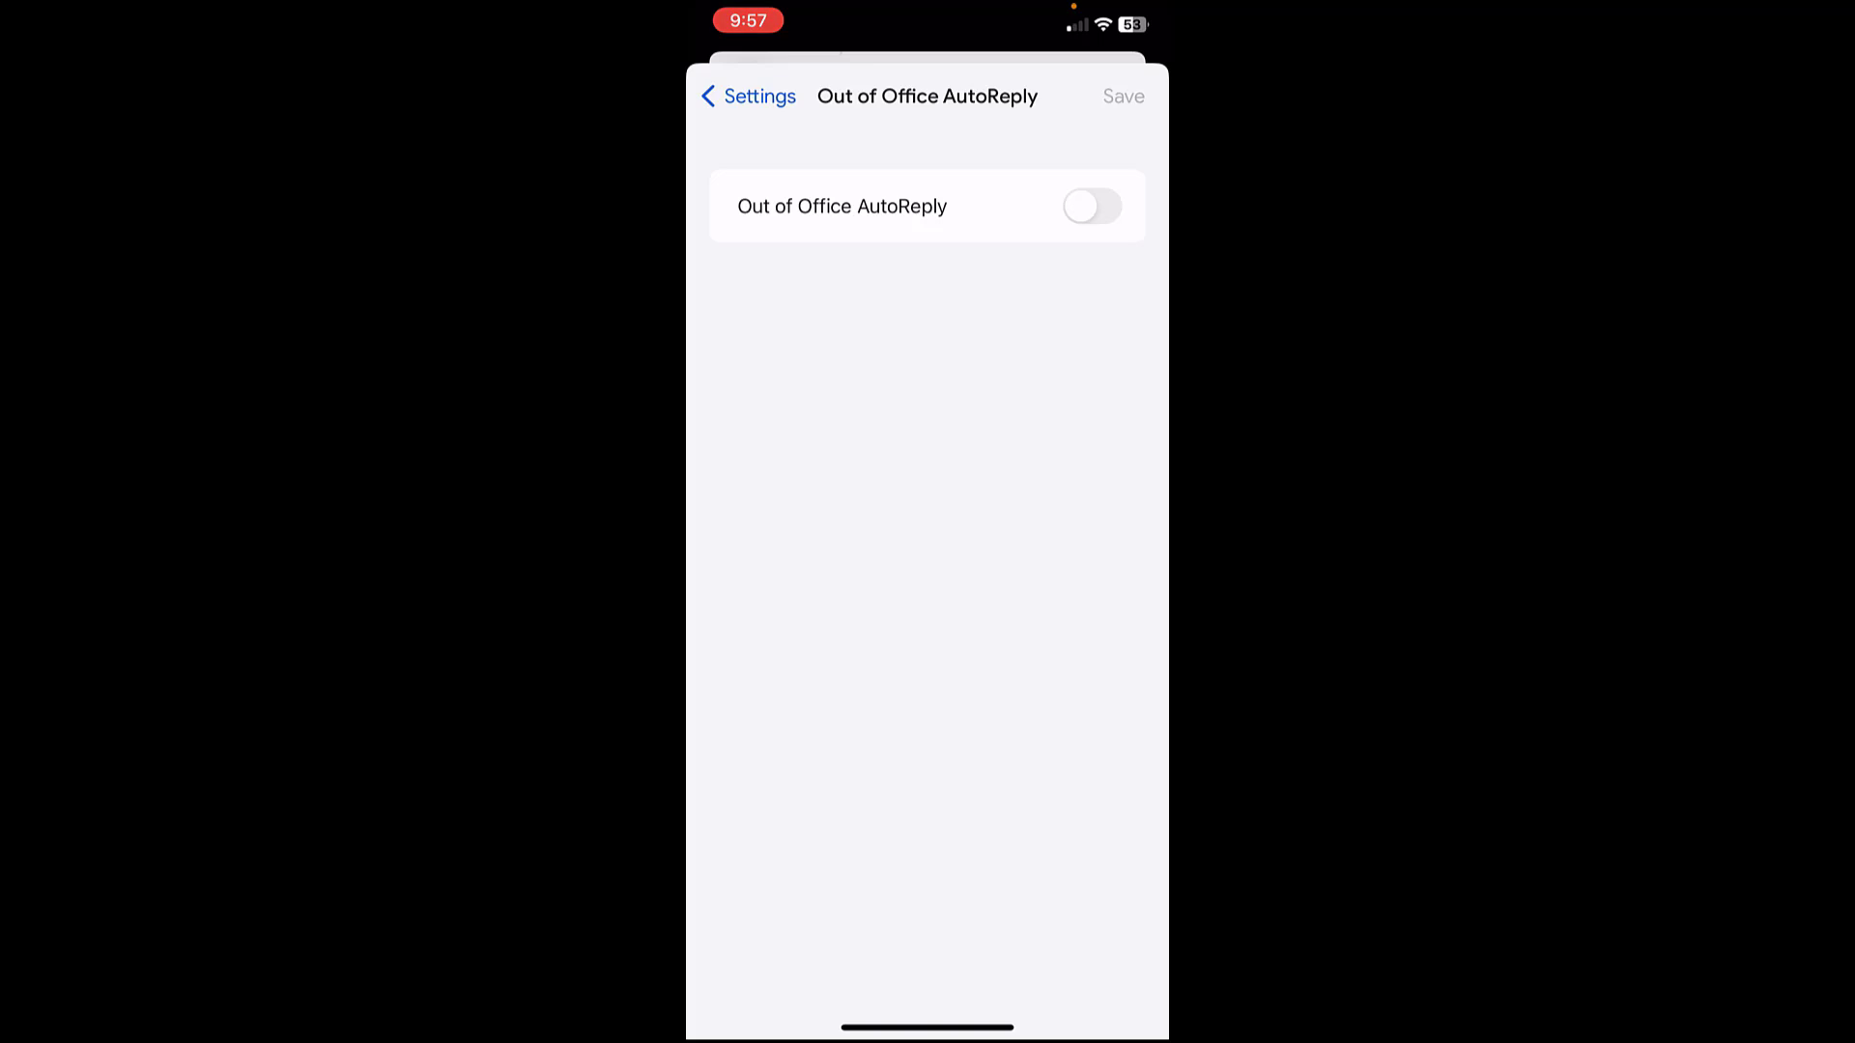
click(1090, 207)
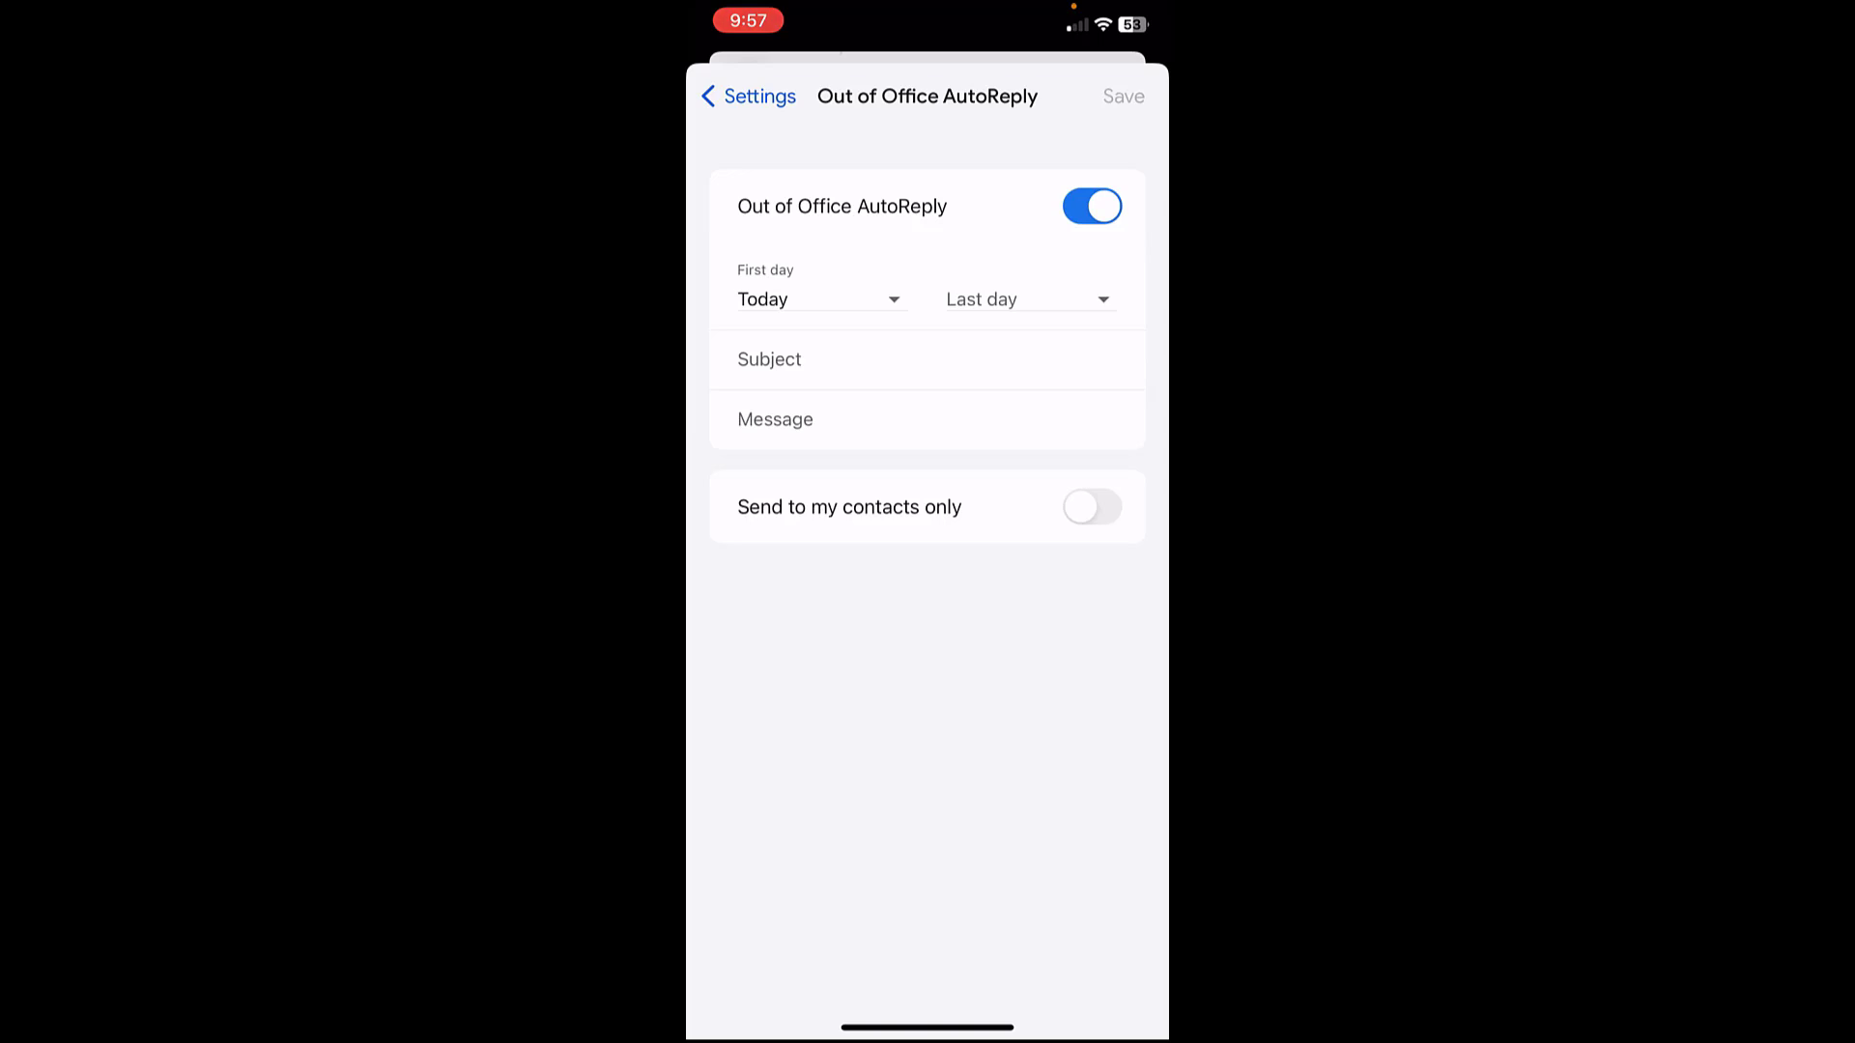
Set the first day to Tomorrow and a custom last day of 22 December.
click(815, 297)
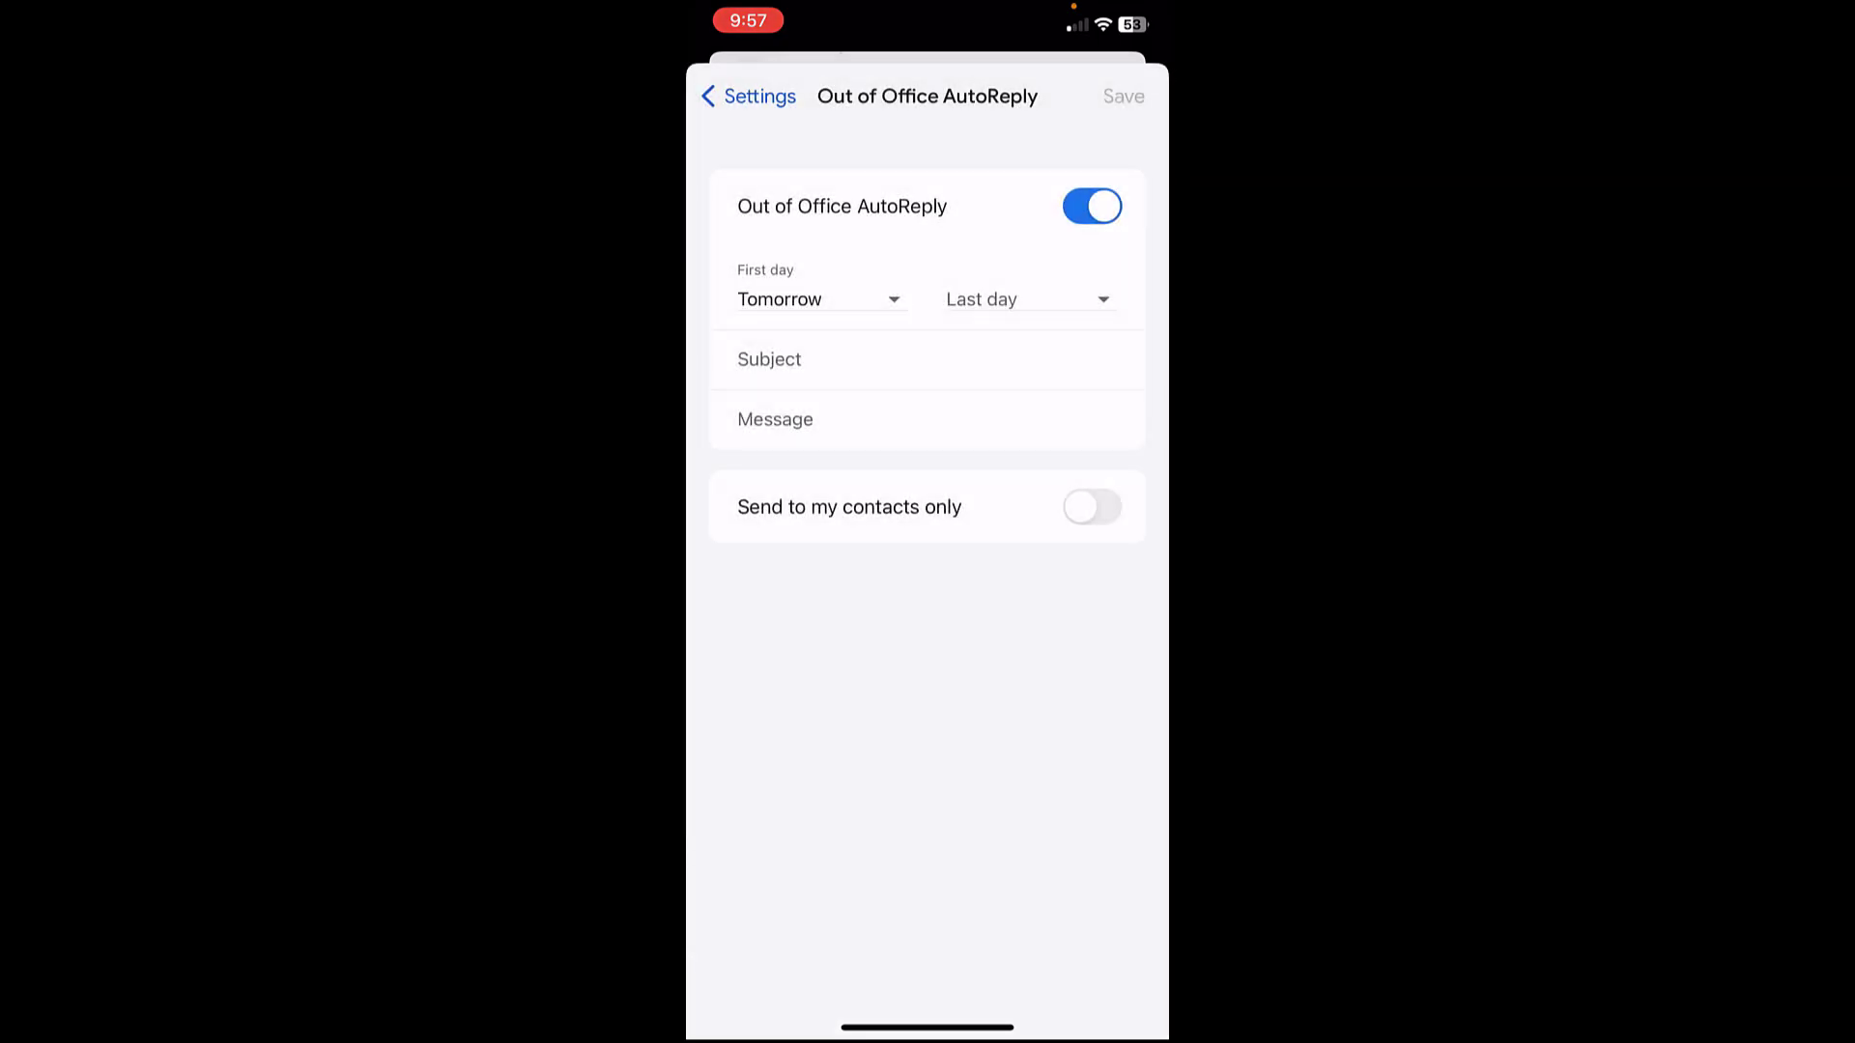
click(1024, 298)
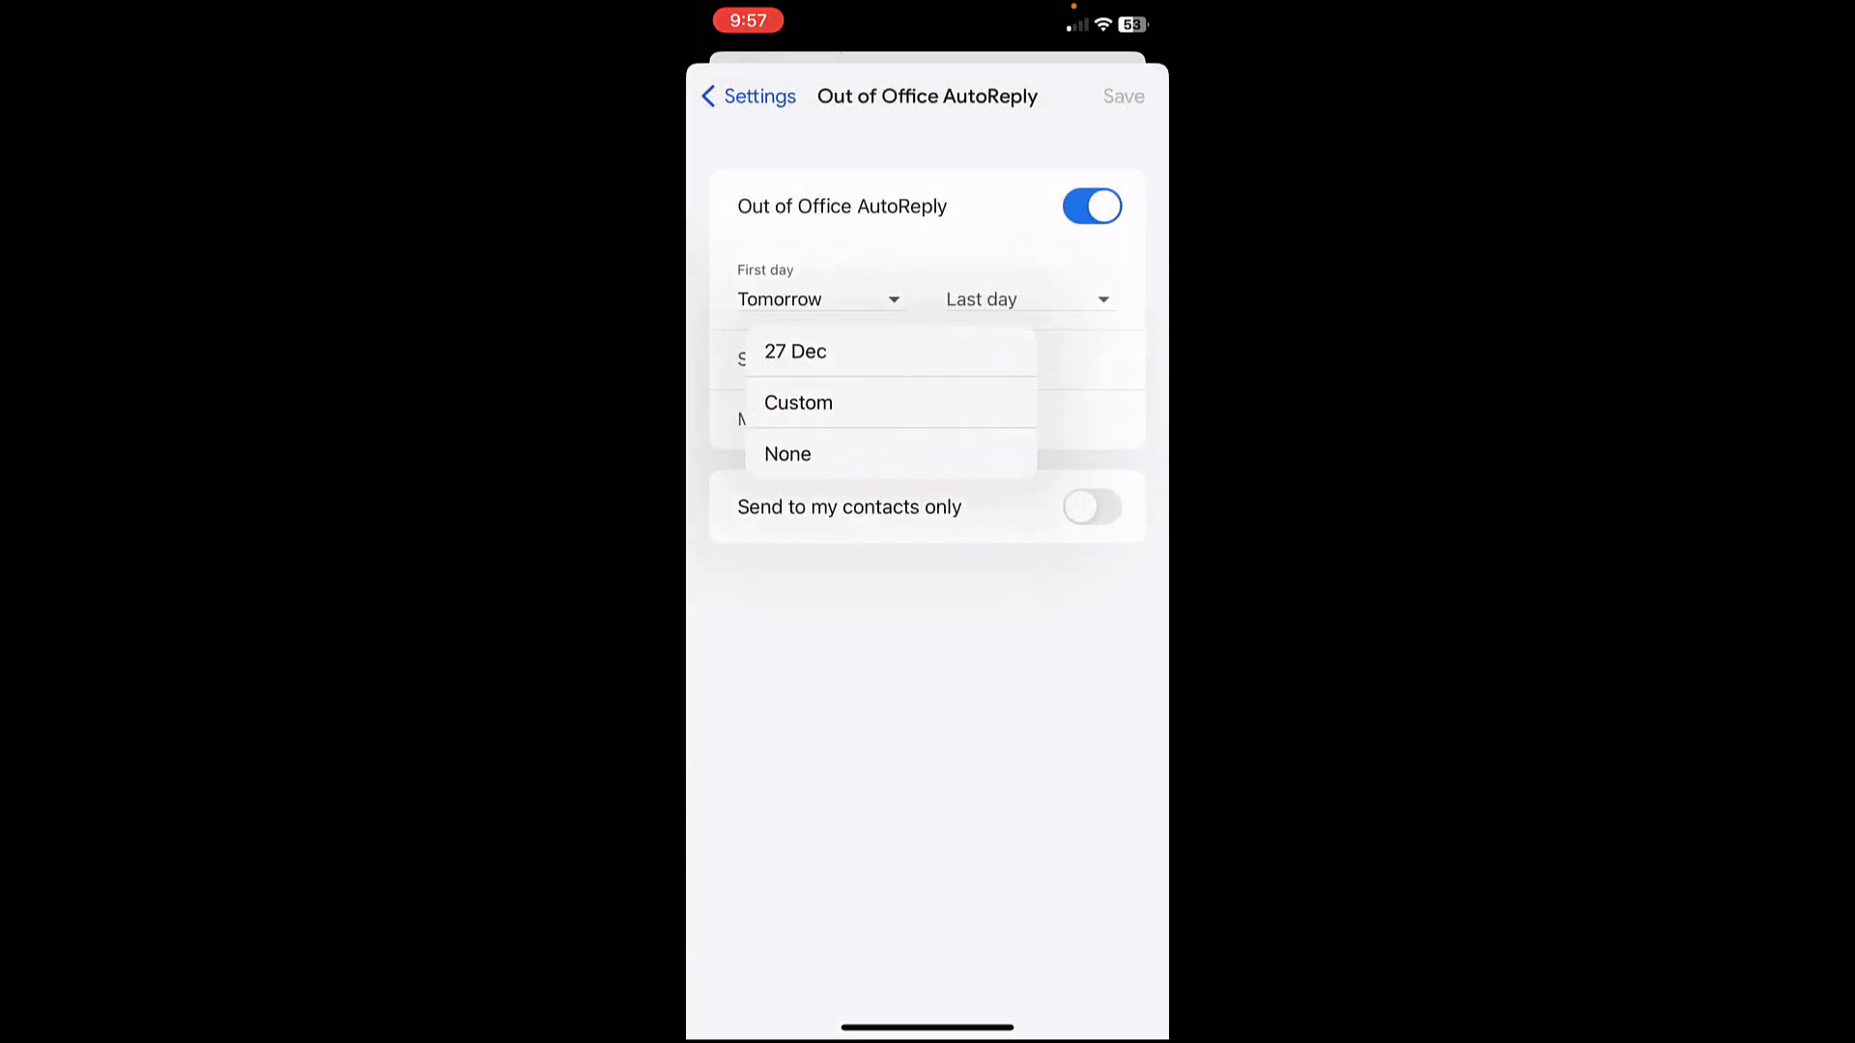
click(798, 402)
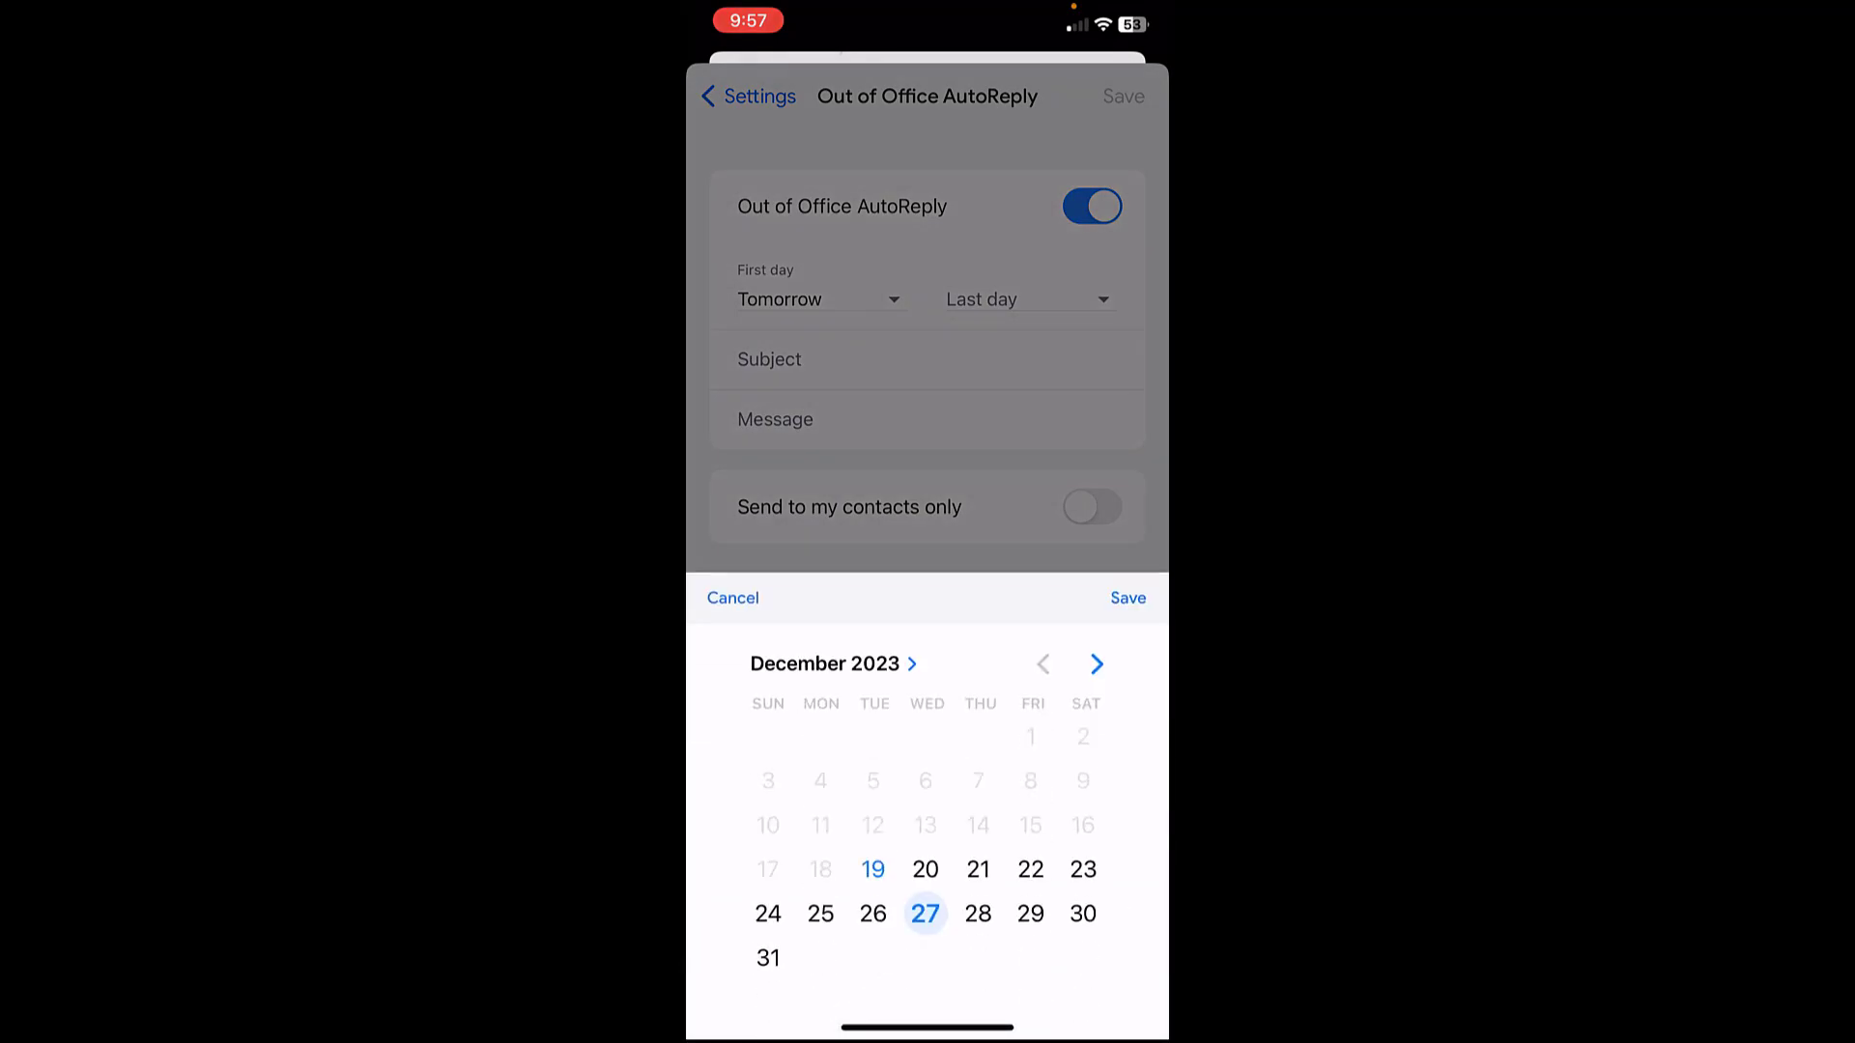
click(1127, 597)
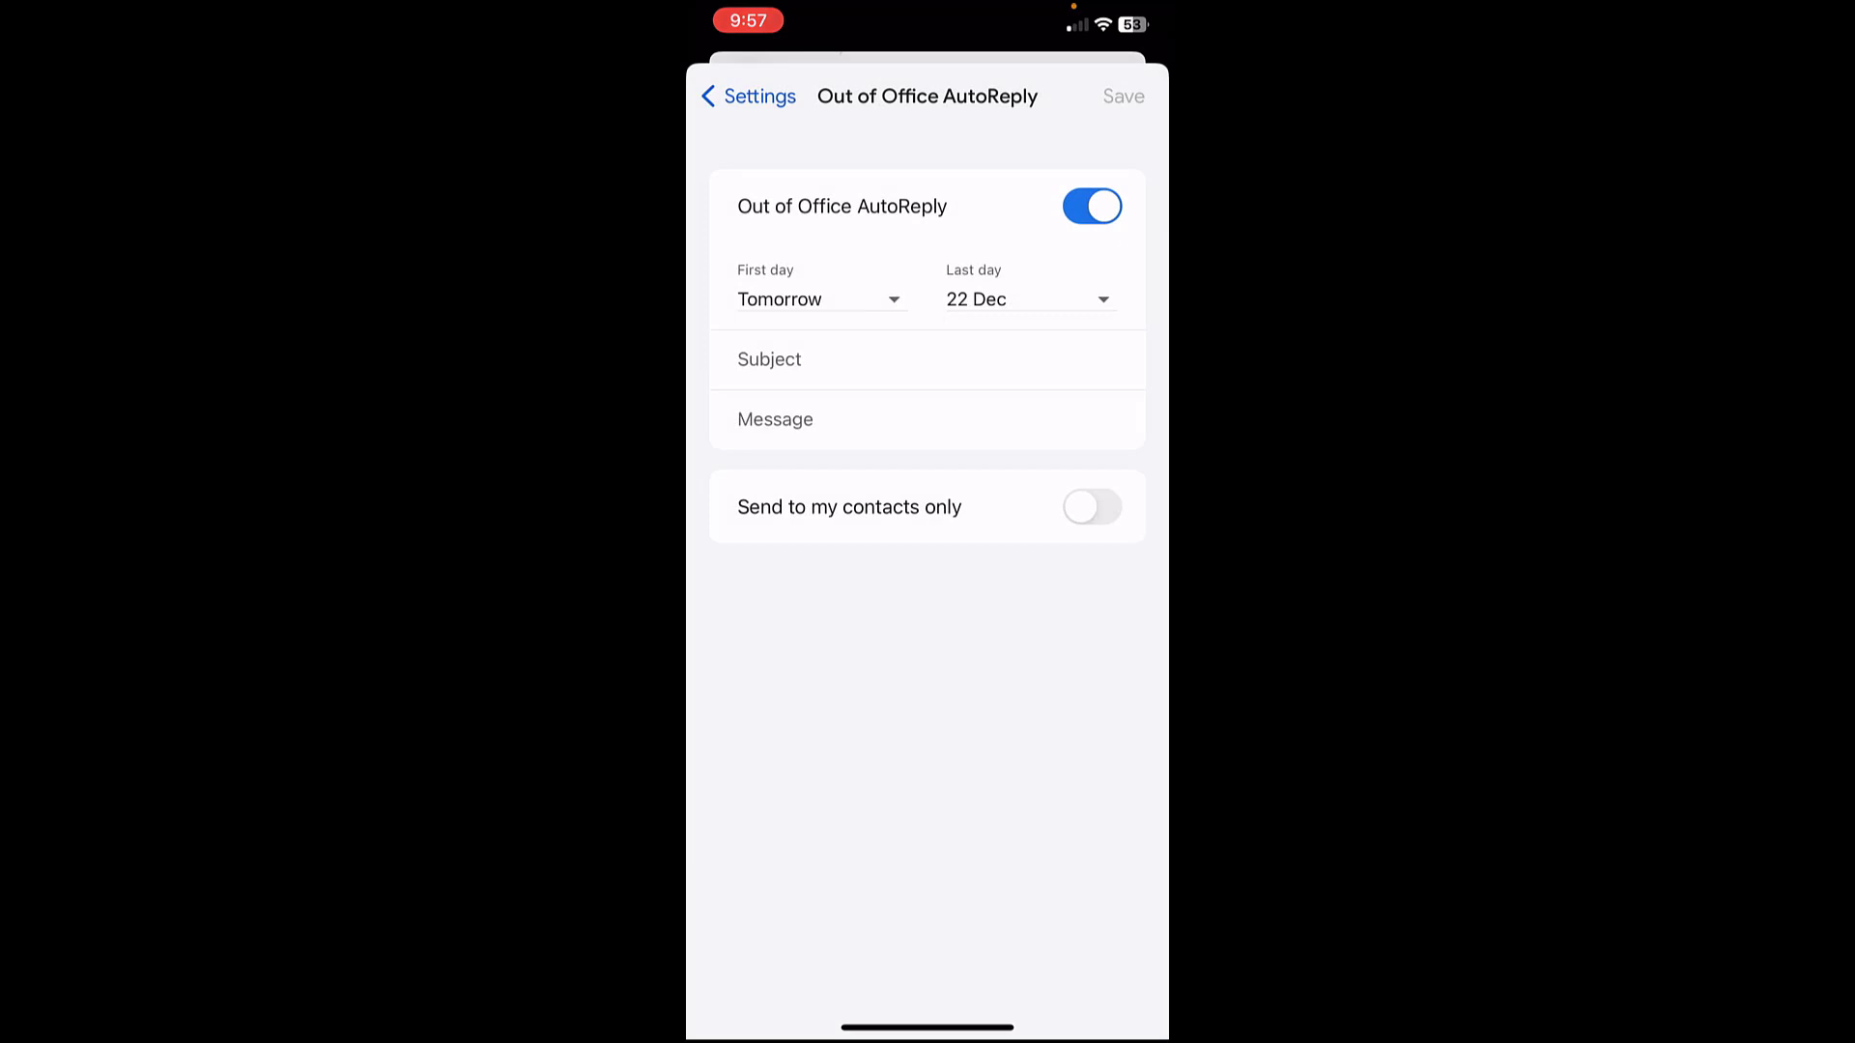
click(771, 359)
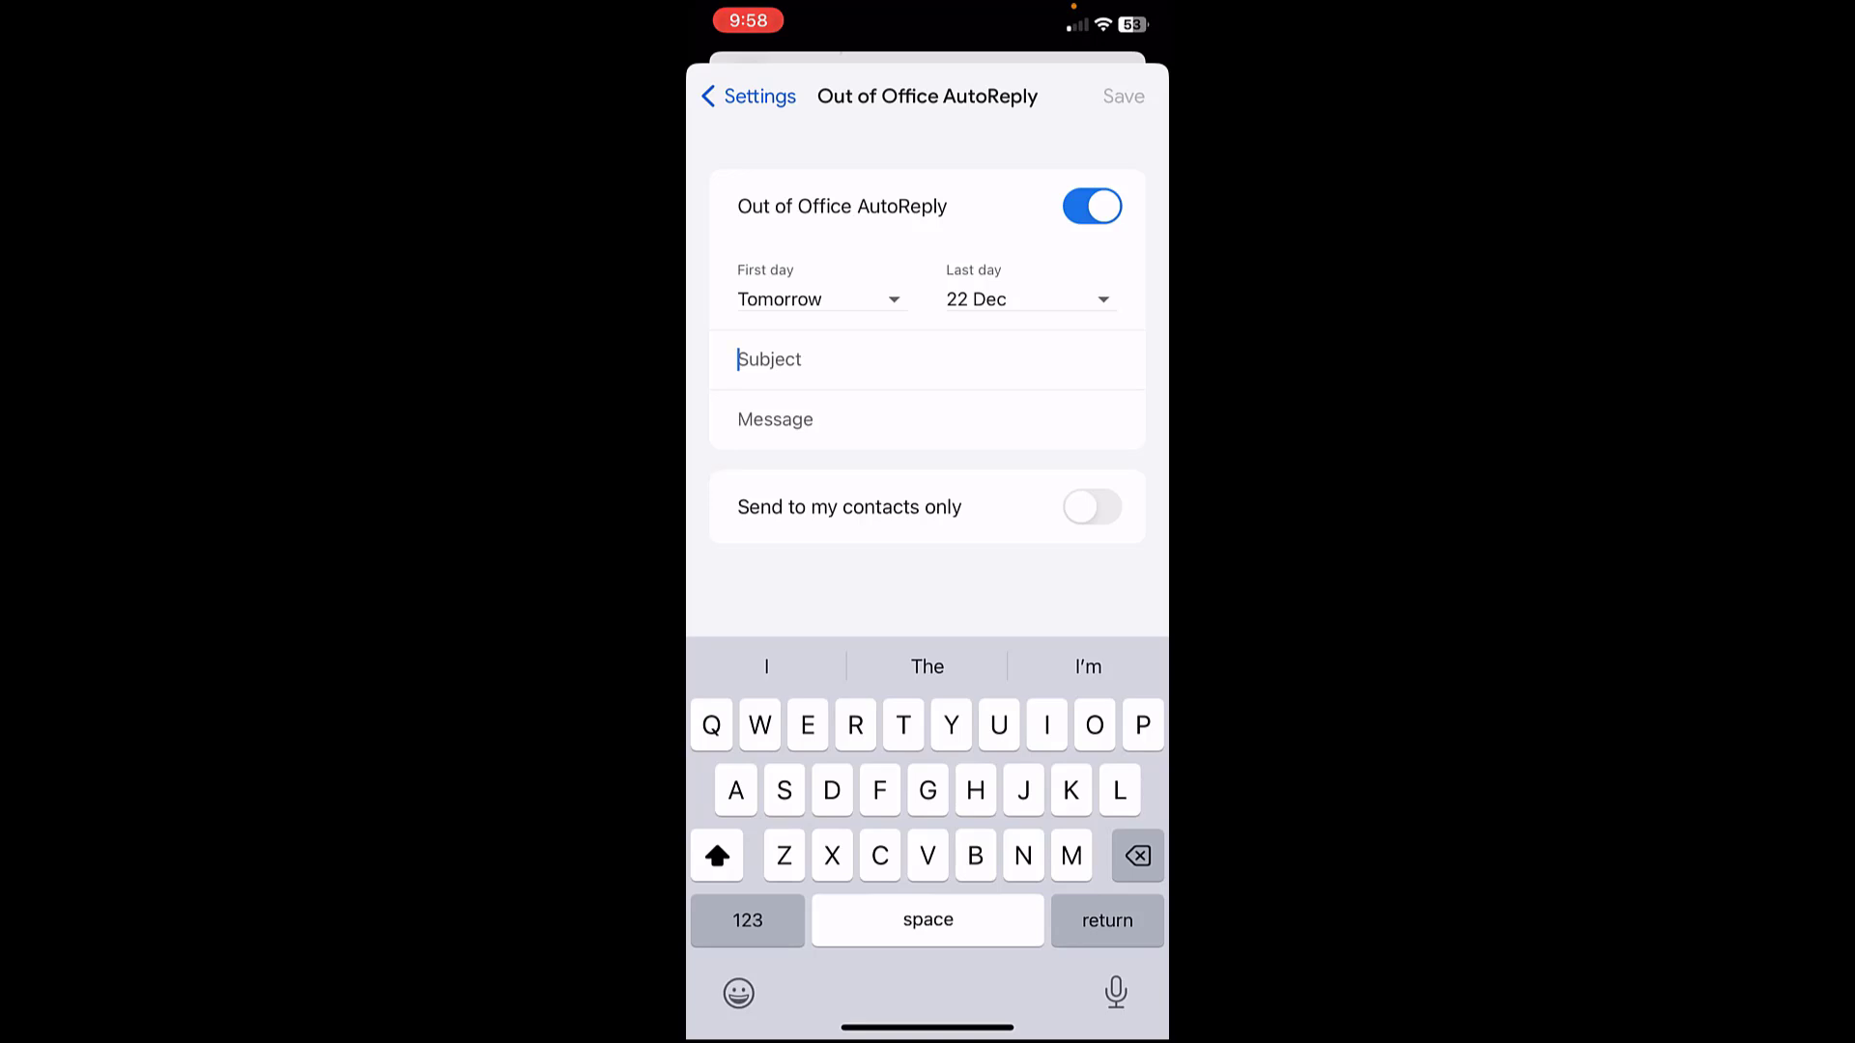
Enter 'On weekends' as the auto-reply subject.
text(On weekends)
click(928, 420)
text(Hi there thanks for contacting me right now I am on weekend holidays, will get back to you soon)
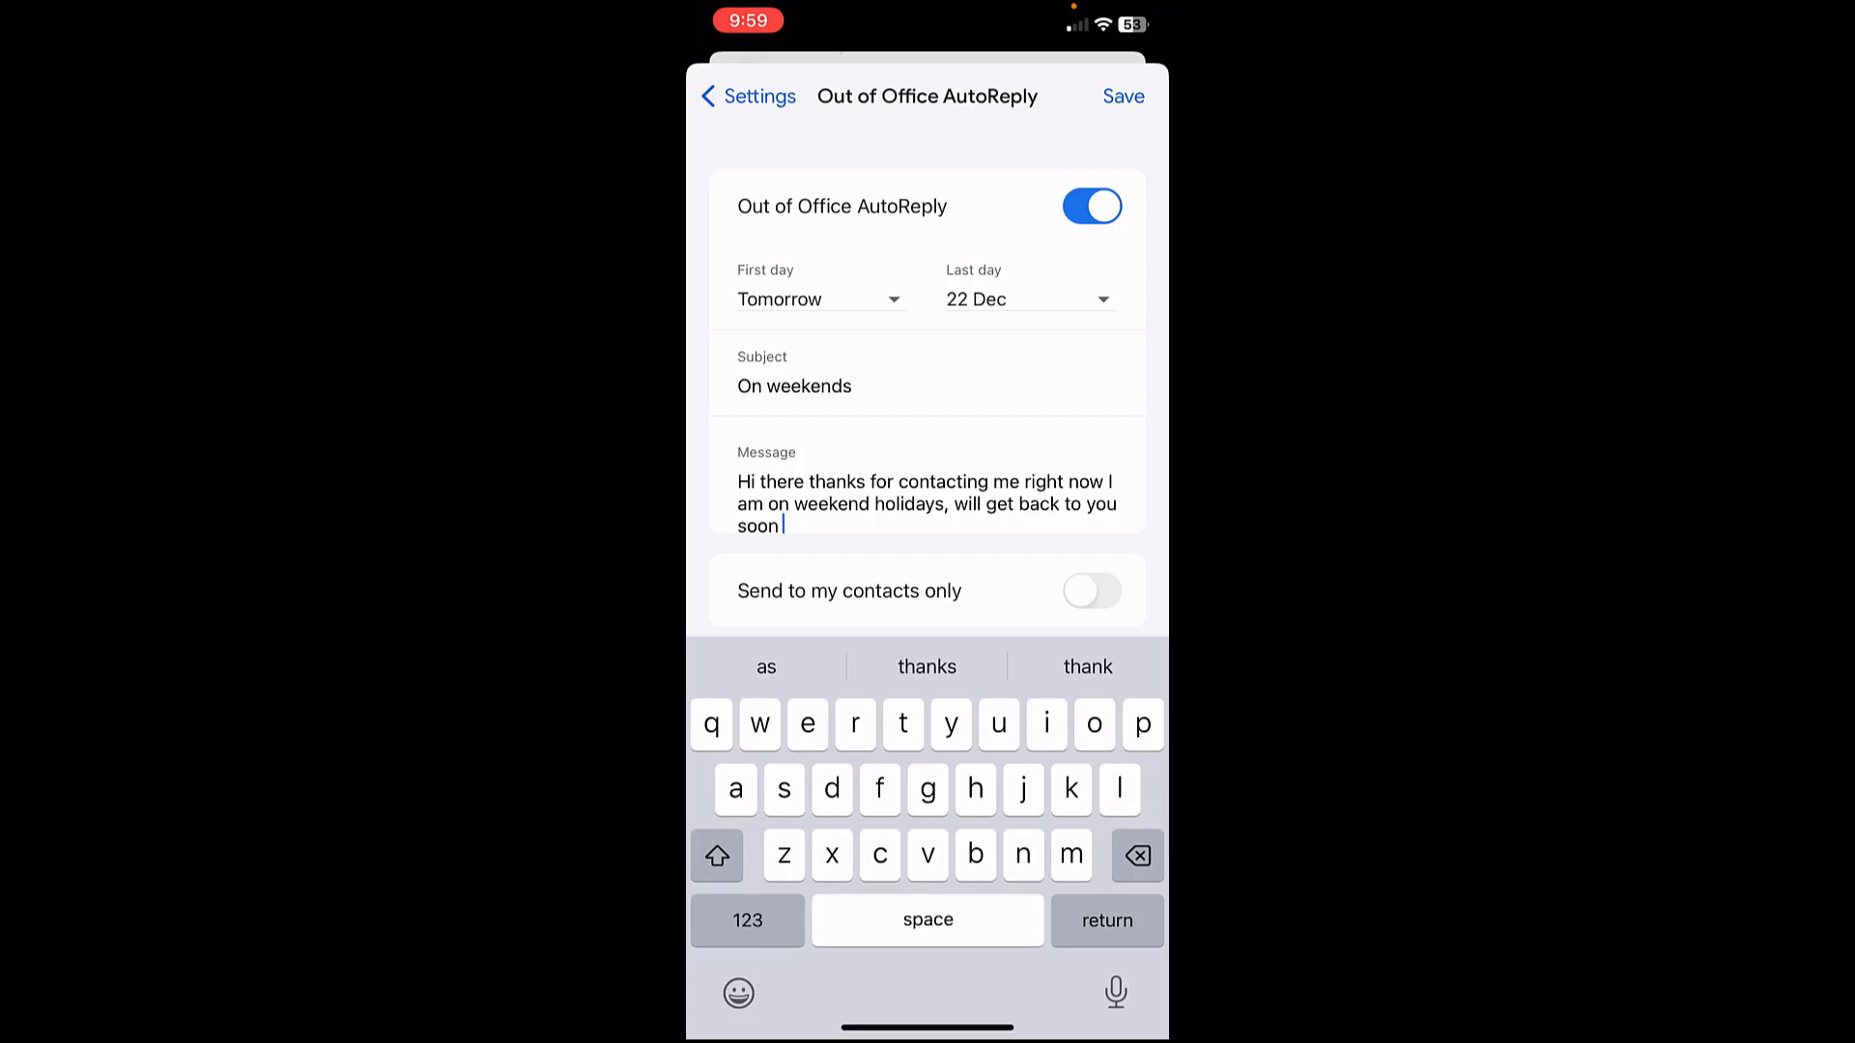
Enable Send to my contacts only, save, and return to the Out of Office AutoReply page.
click(1090, 591)
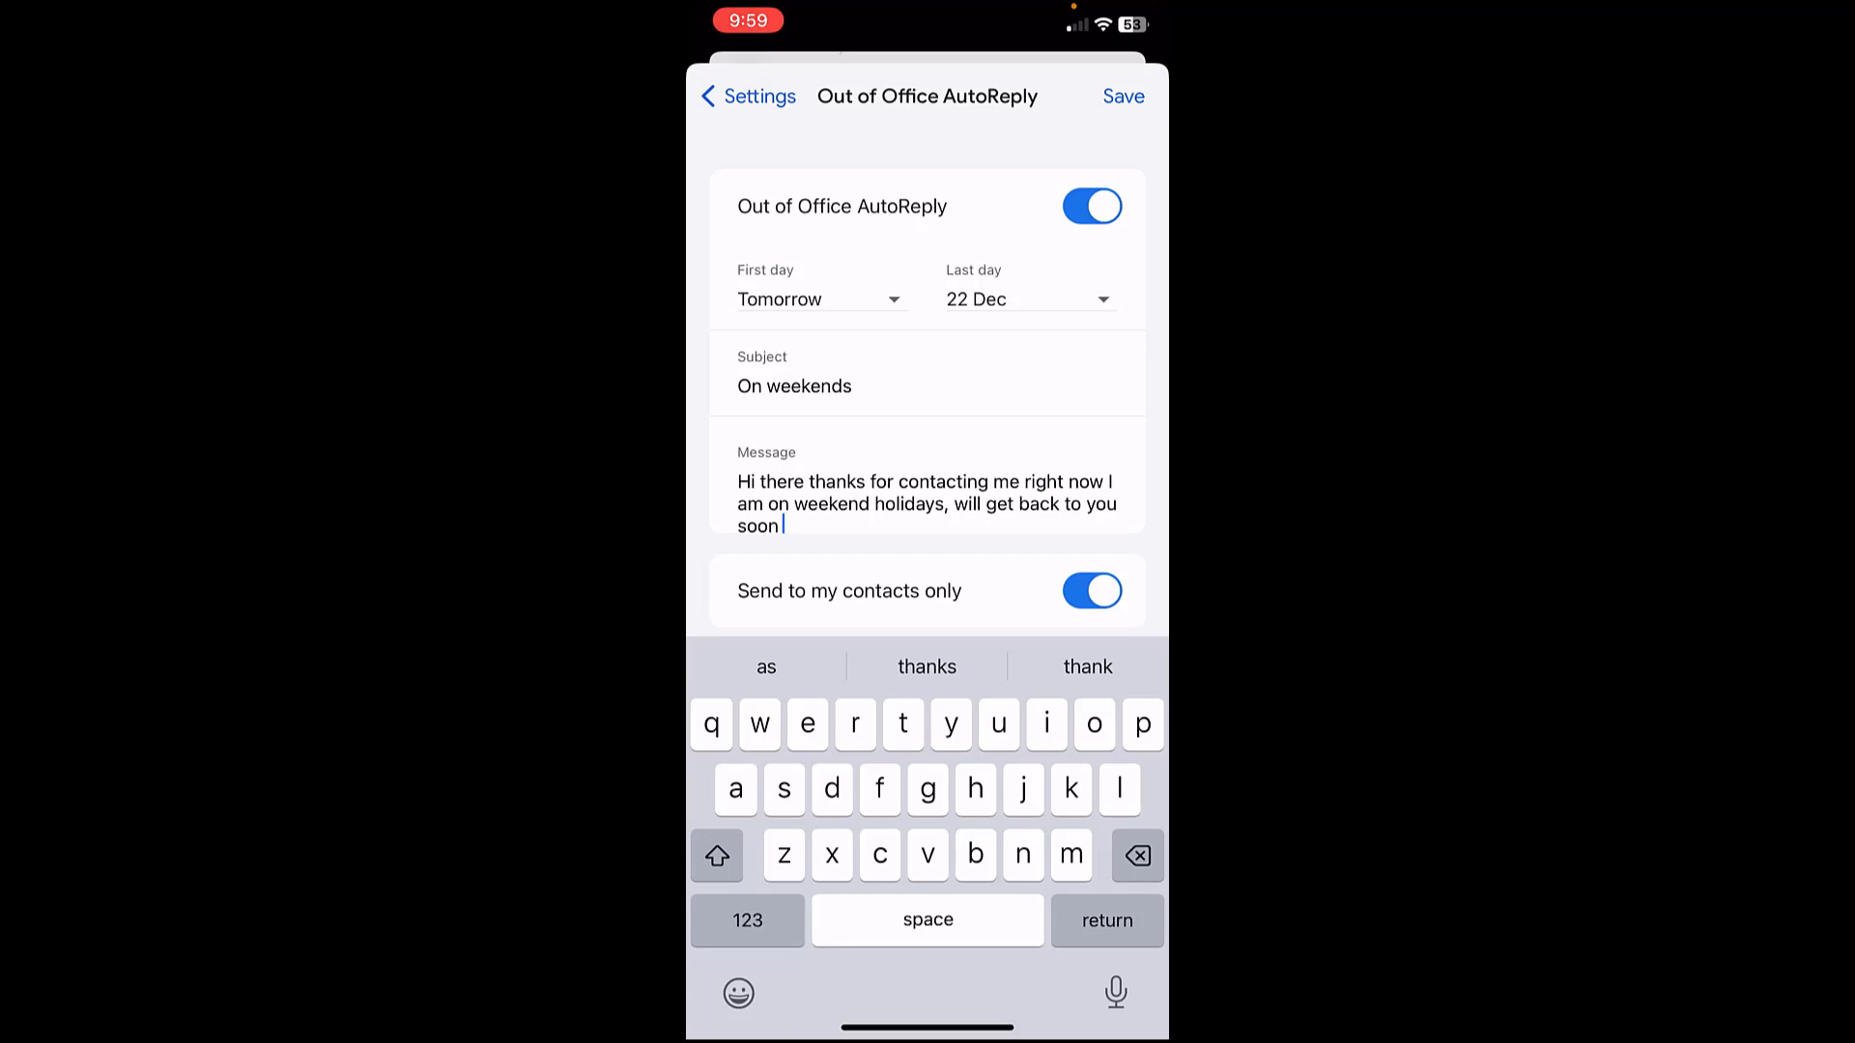
click(1090, 592)
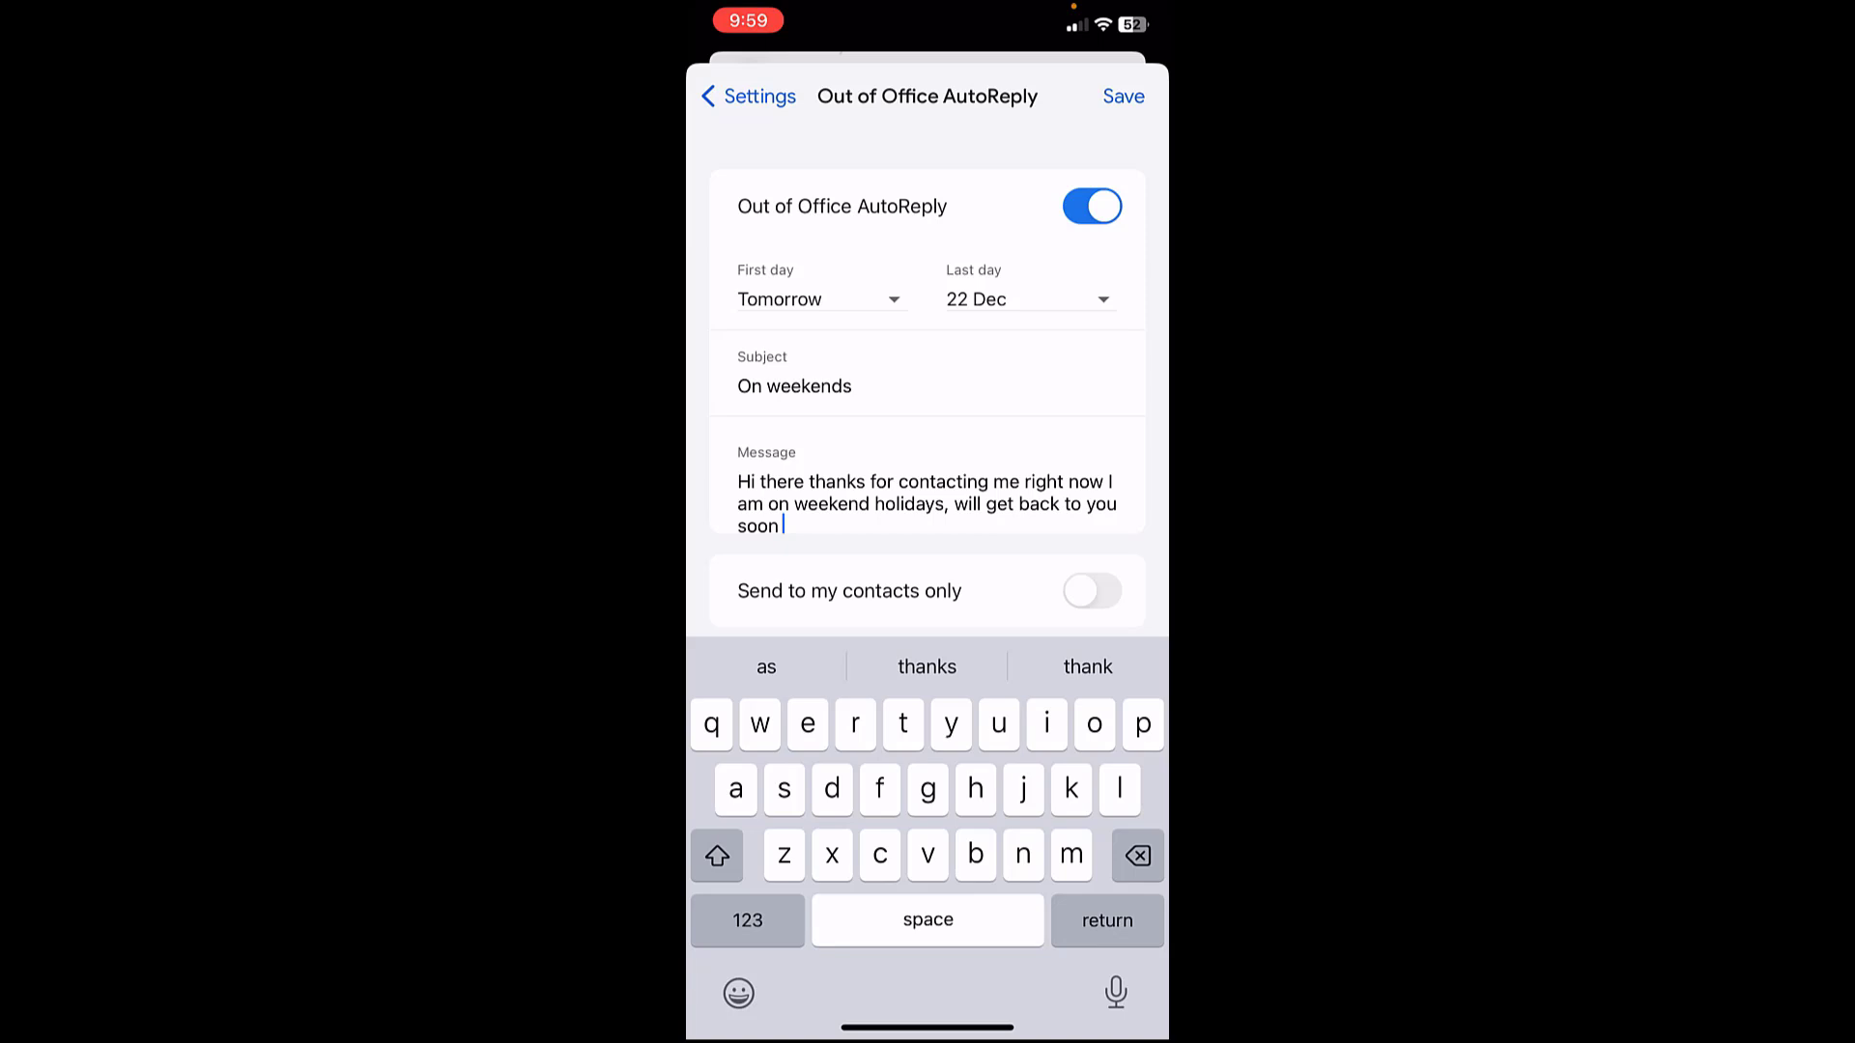
click(1090, 591)
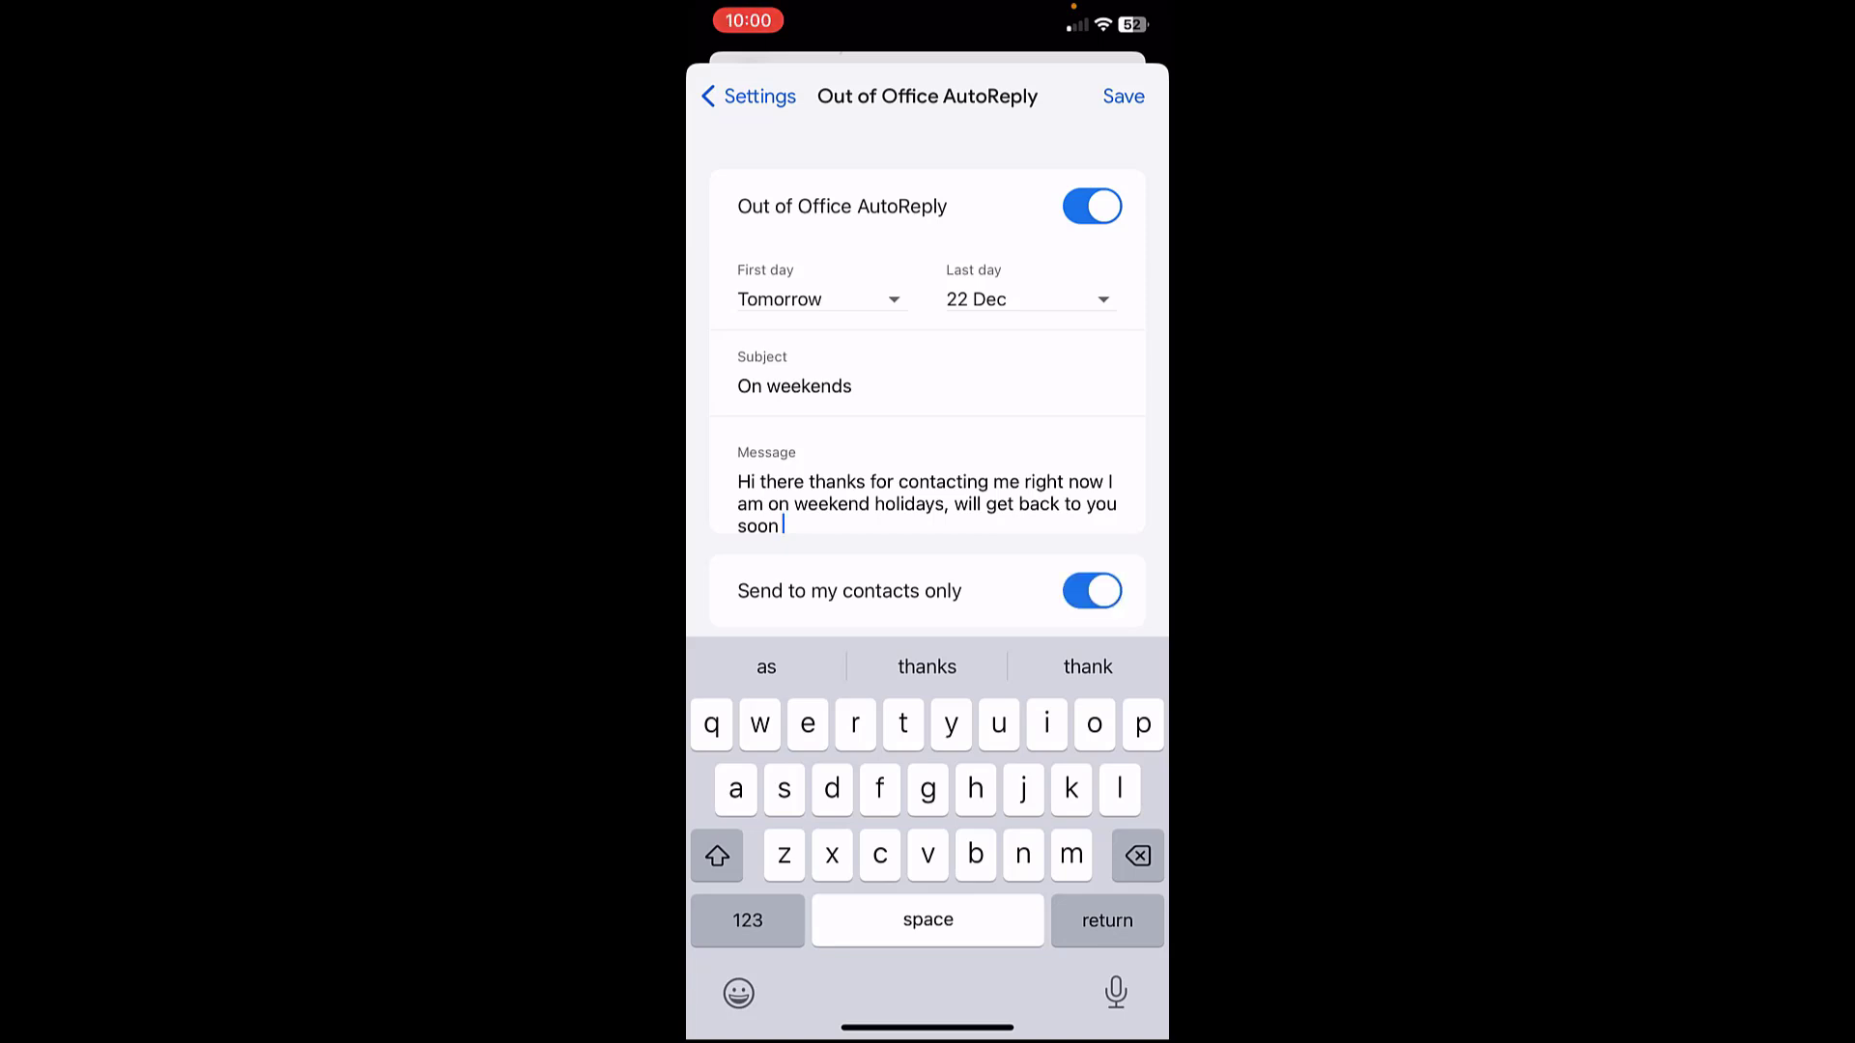
click(1121, 97)
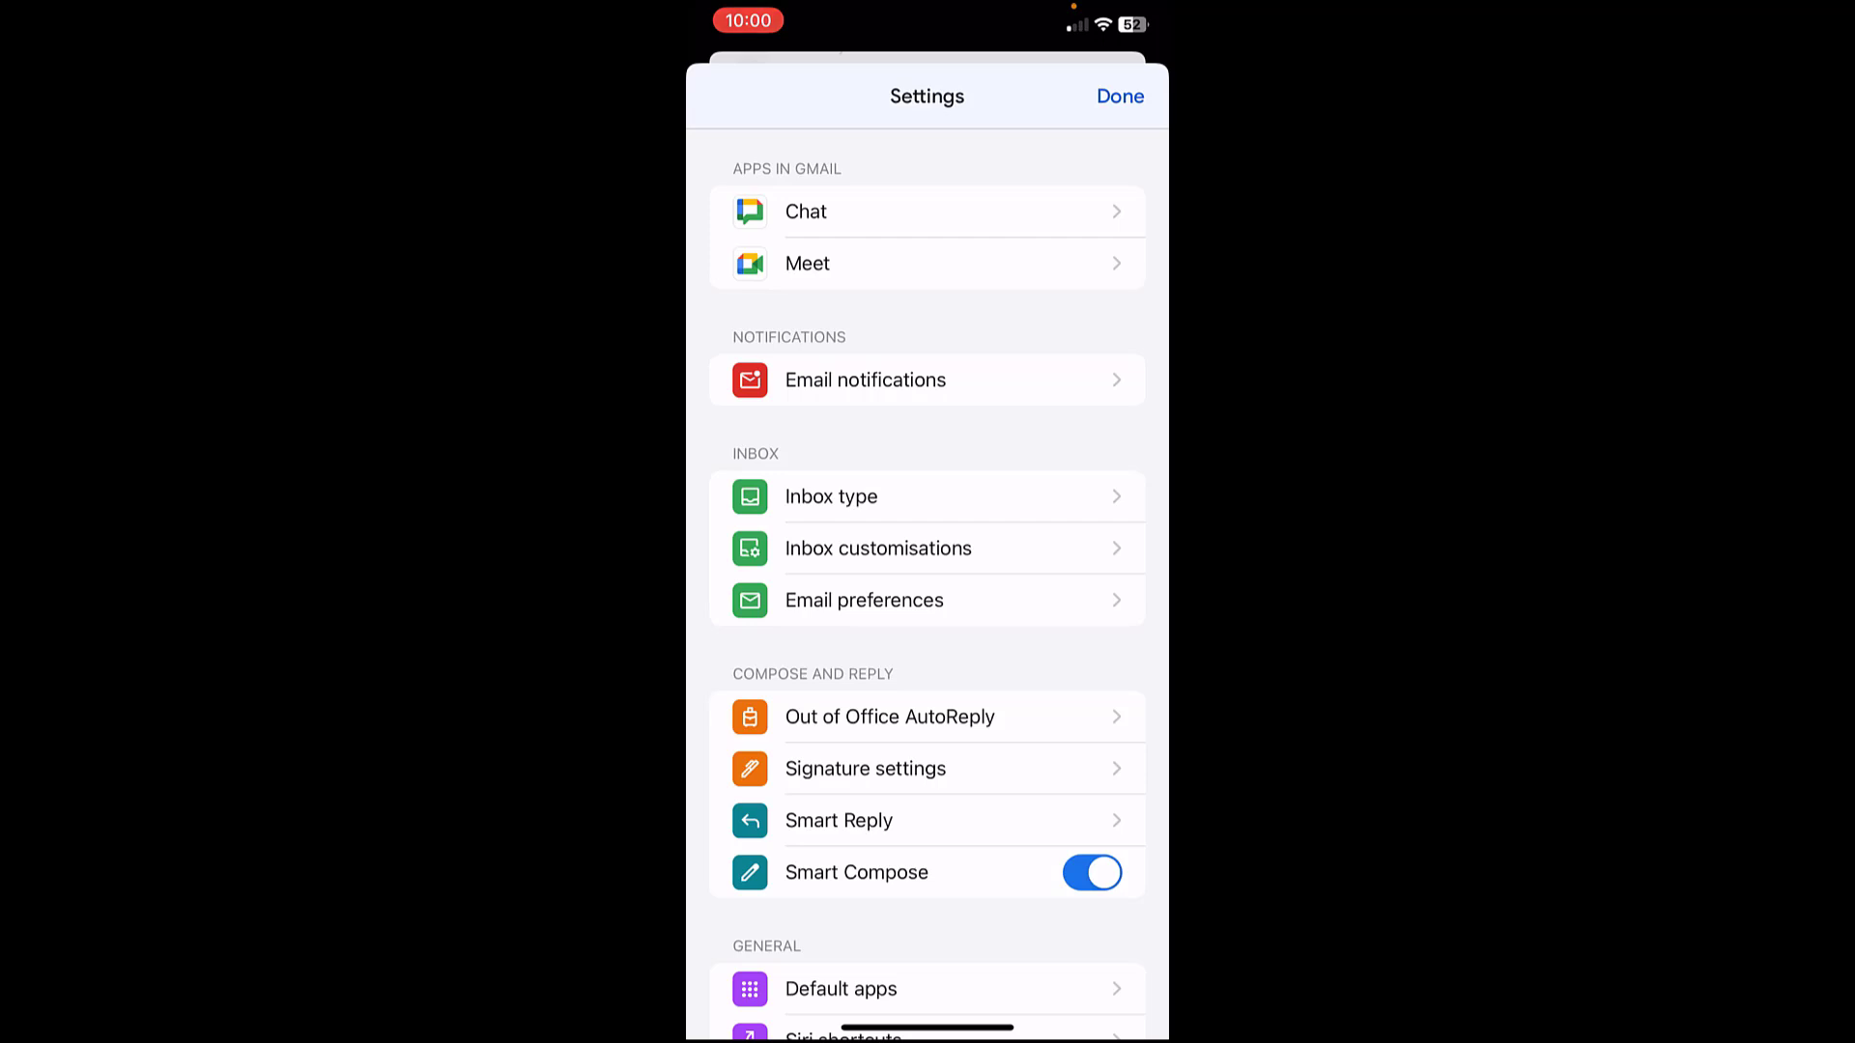
click(889, 717)
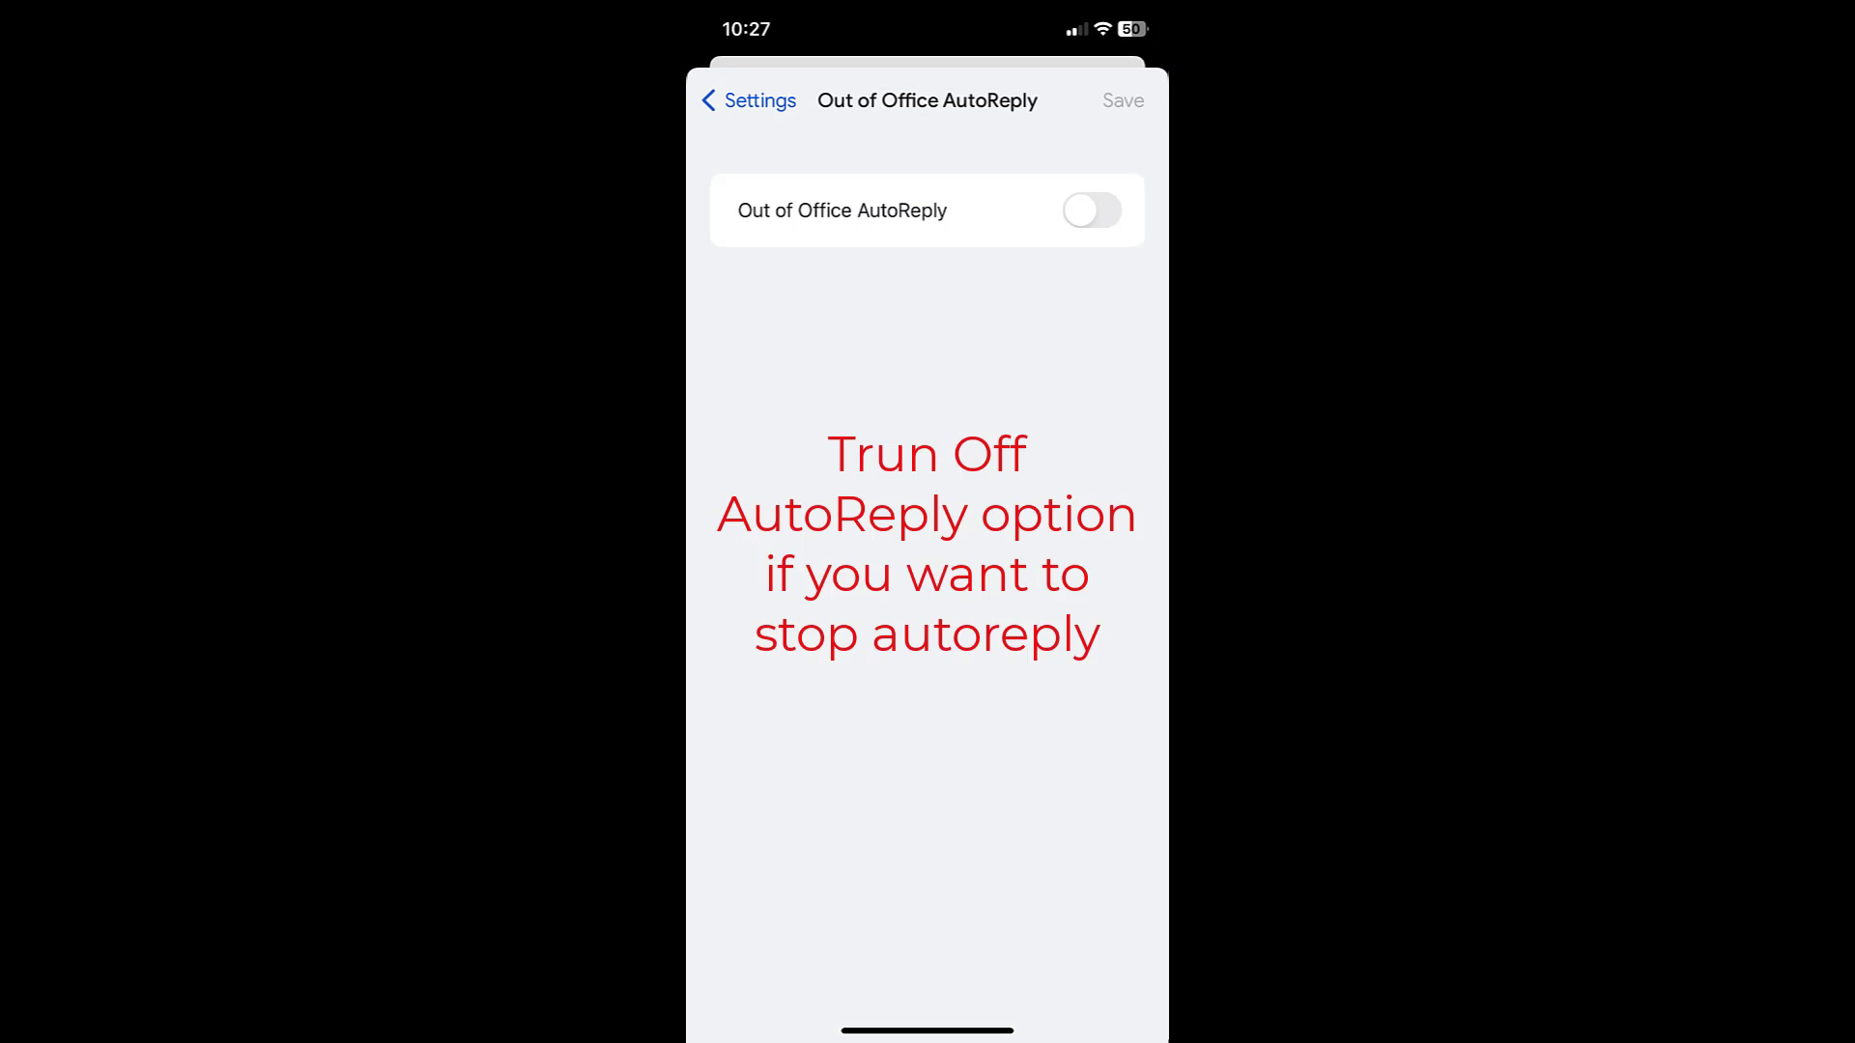